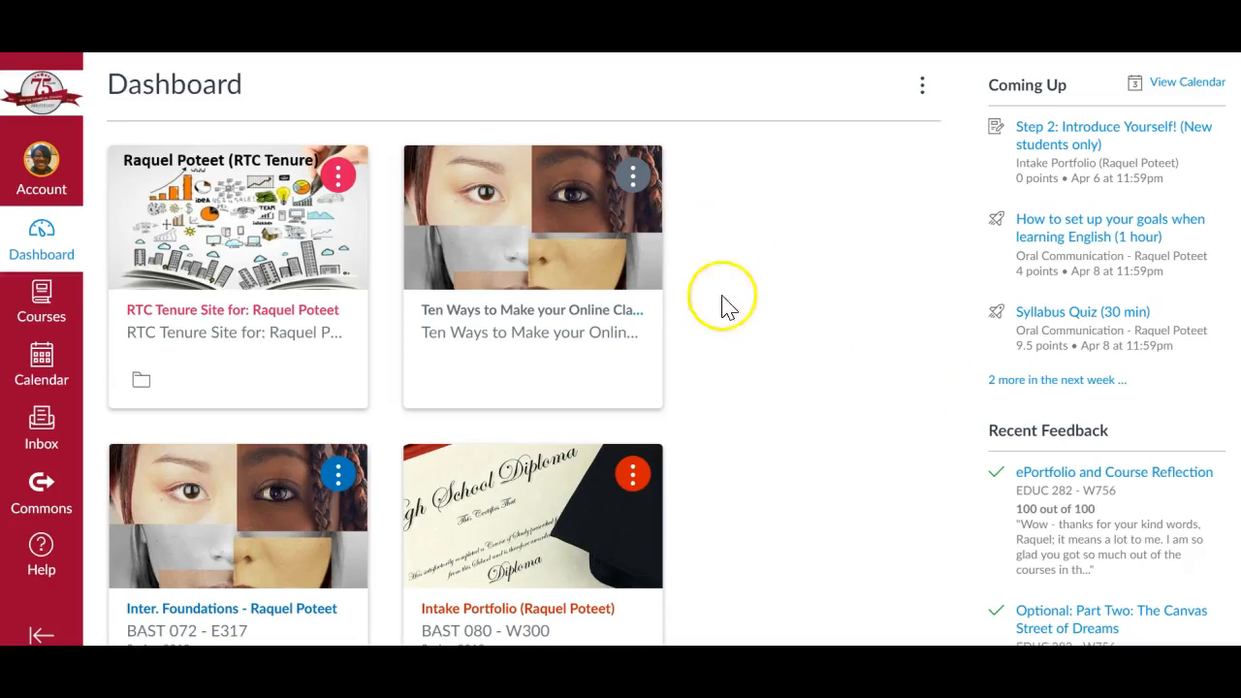
mouse_move(999, 185)
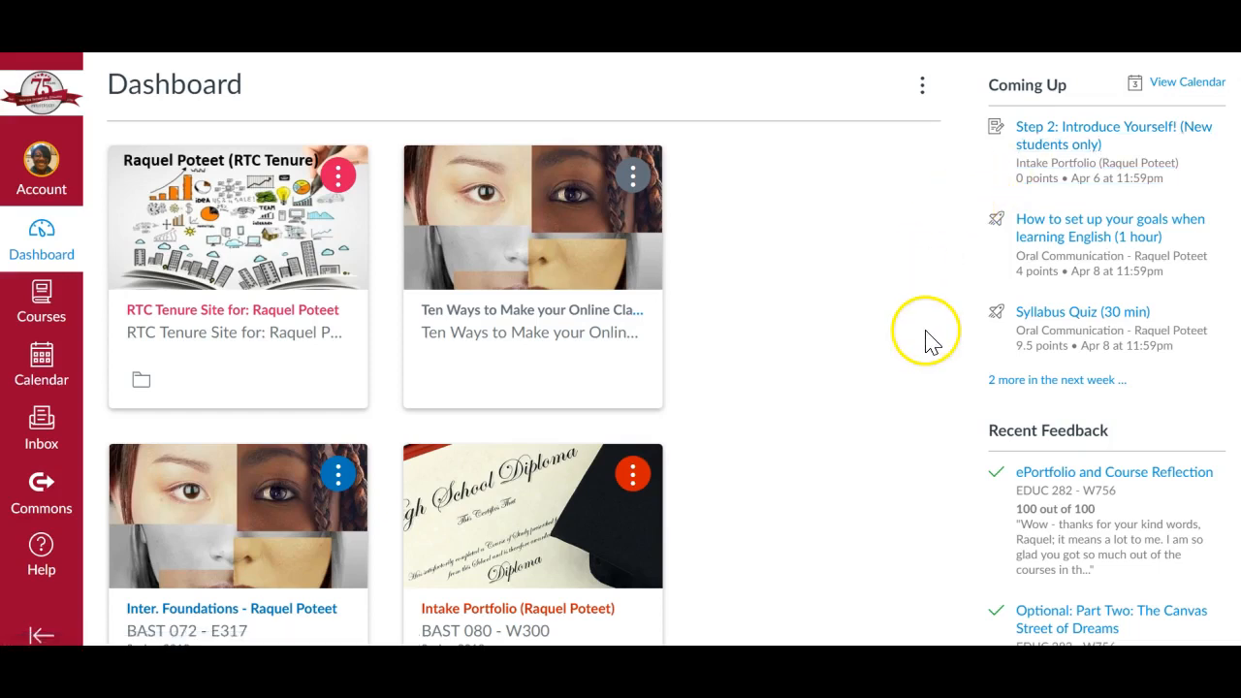
mouse_move(790, 320)
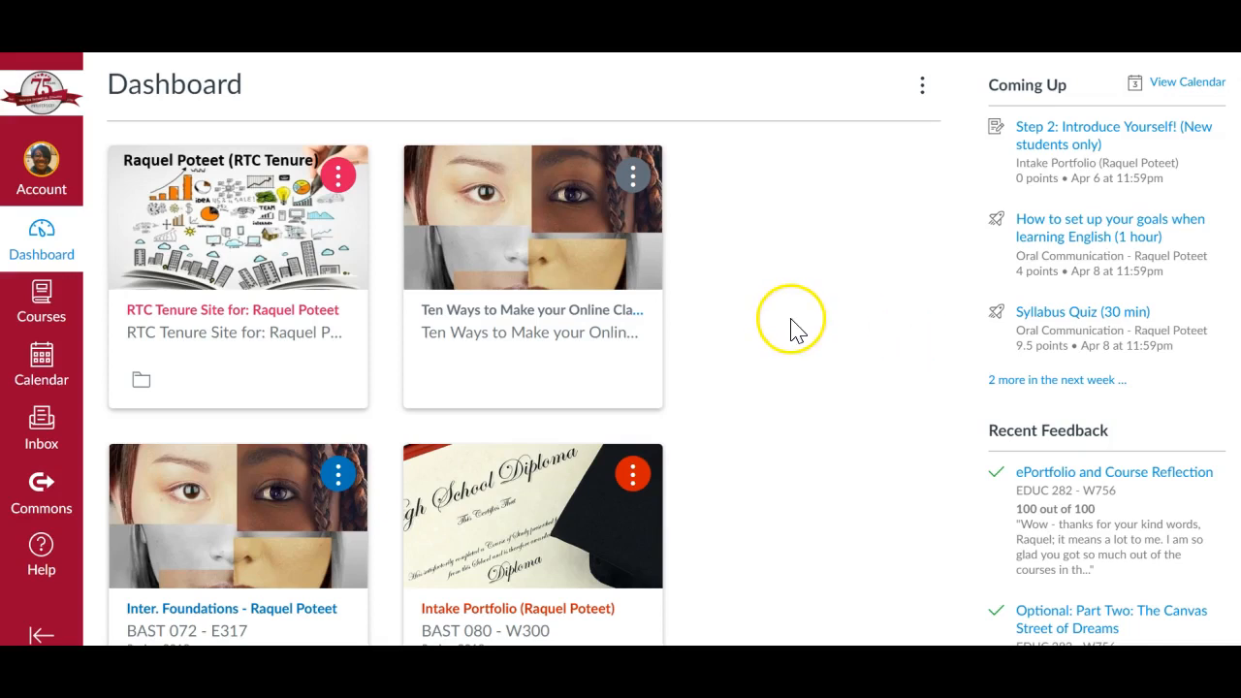
mouse_move(745, 362)
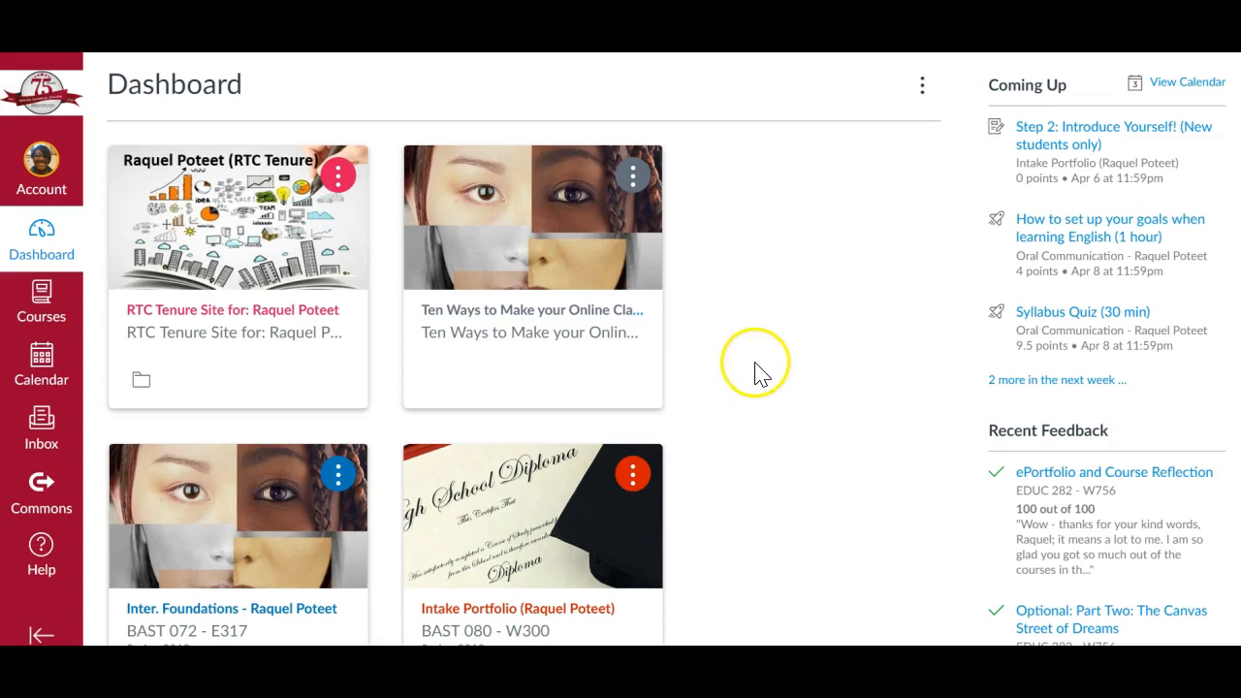
mouse_move(839, 432)
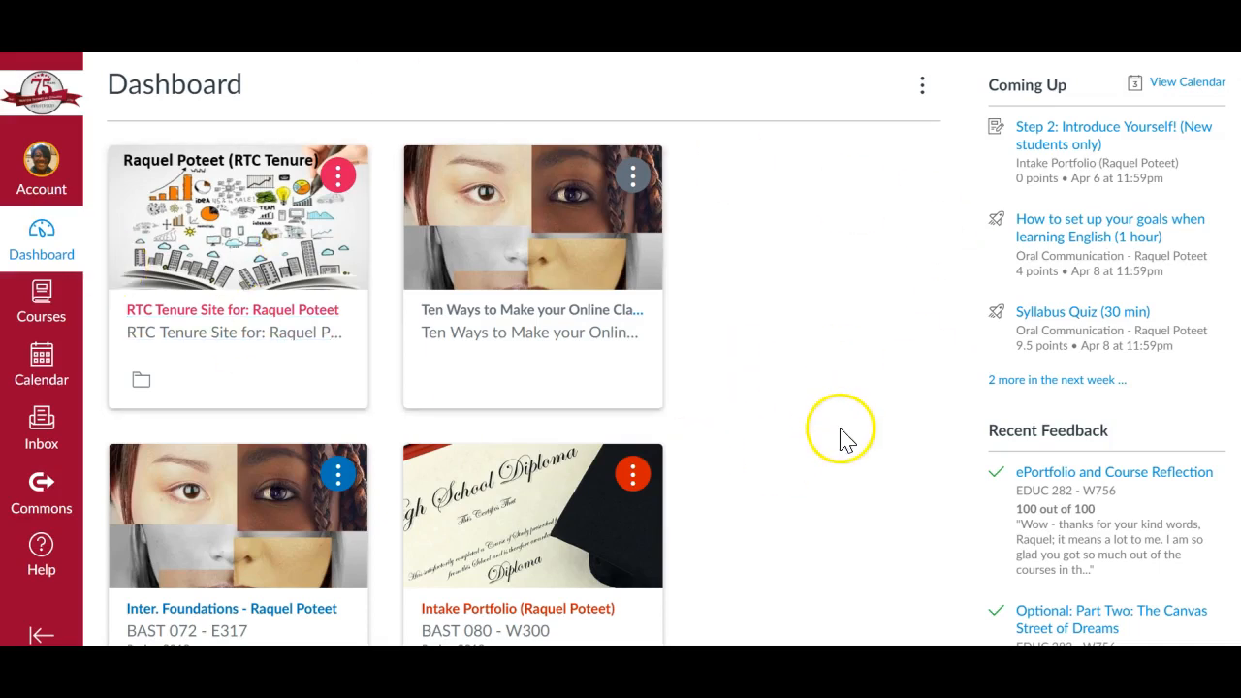
mouse_move(41, 162)
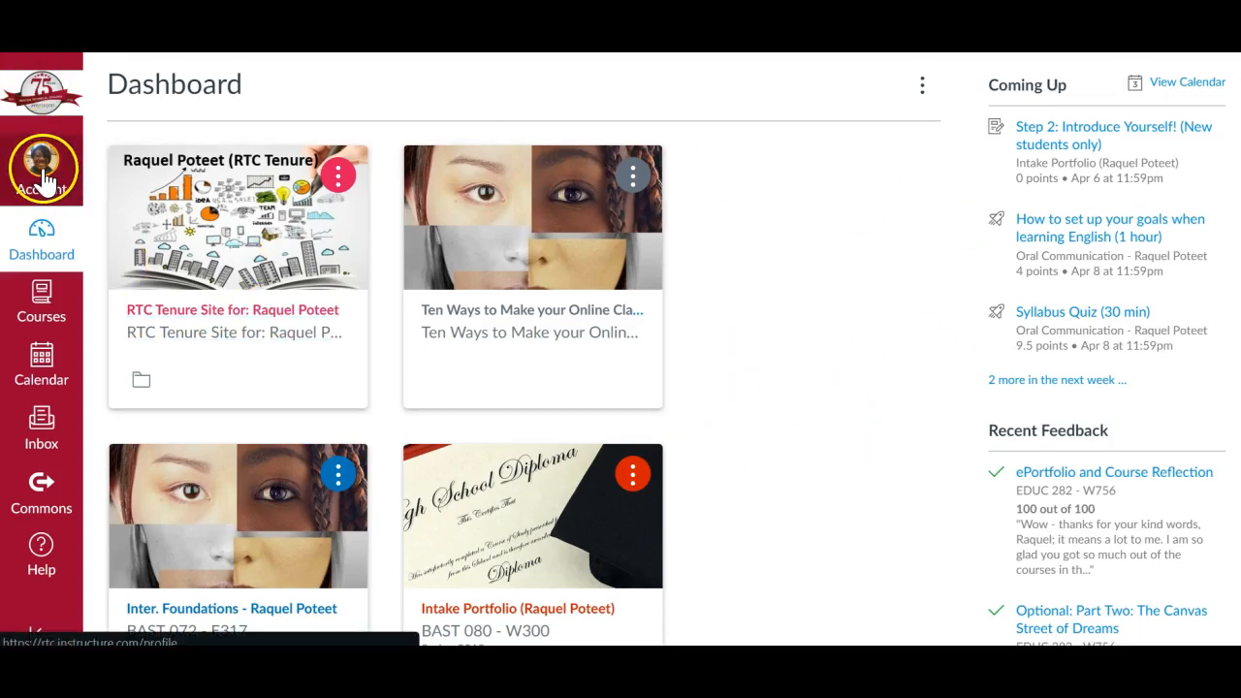
Go to the personal account Settings page from the Account panel in global navigation
click(40, 165)
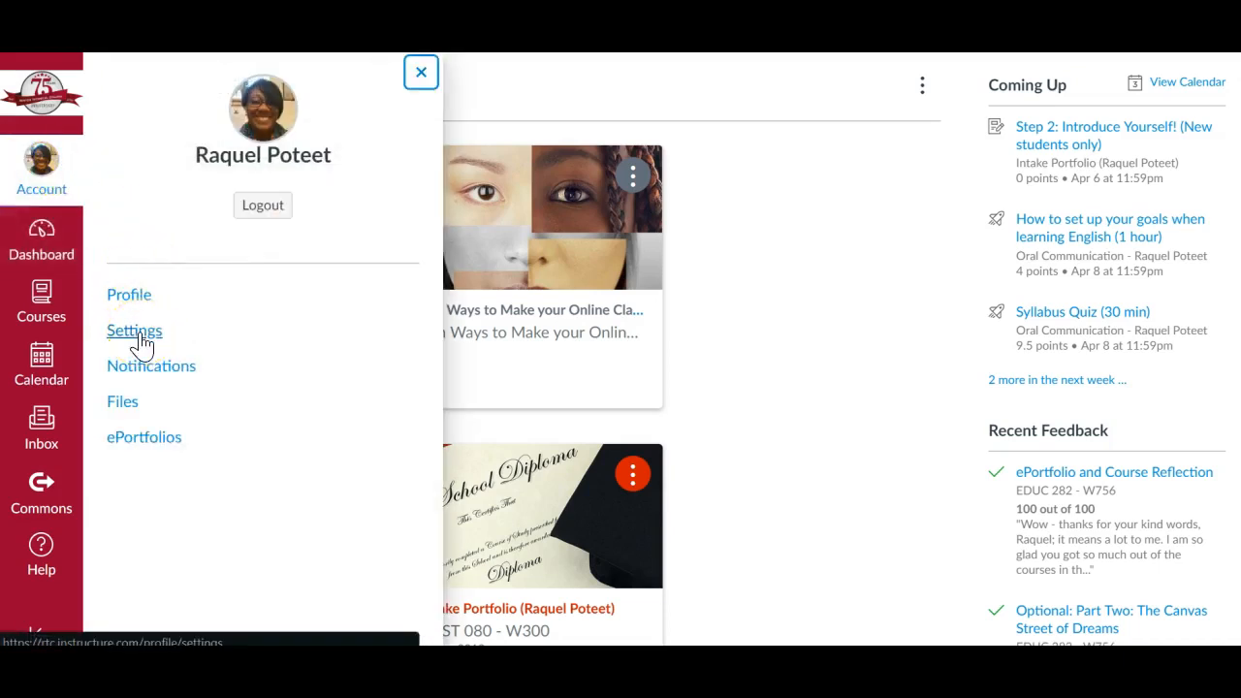
click(134, 331)
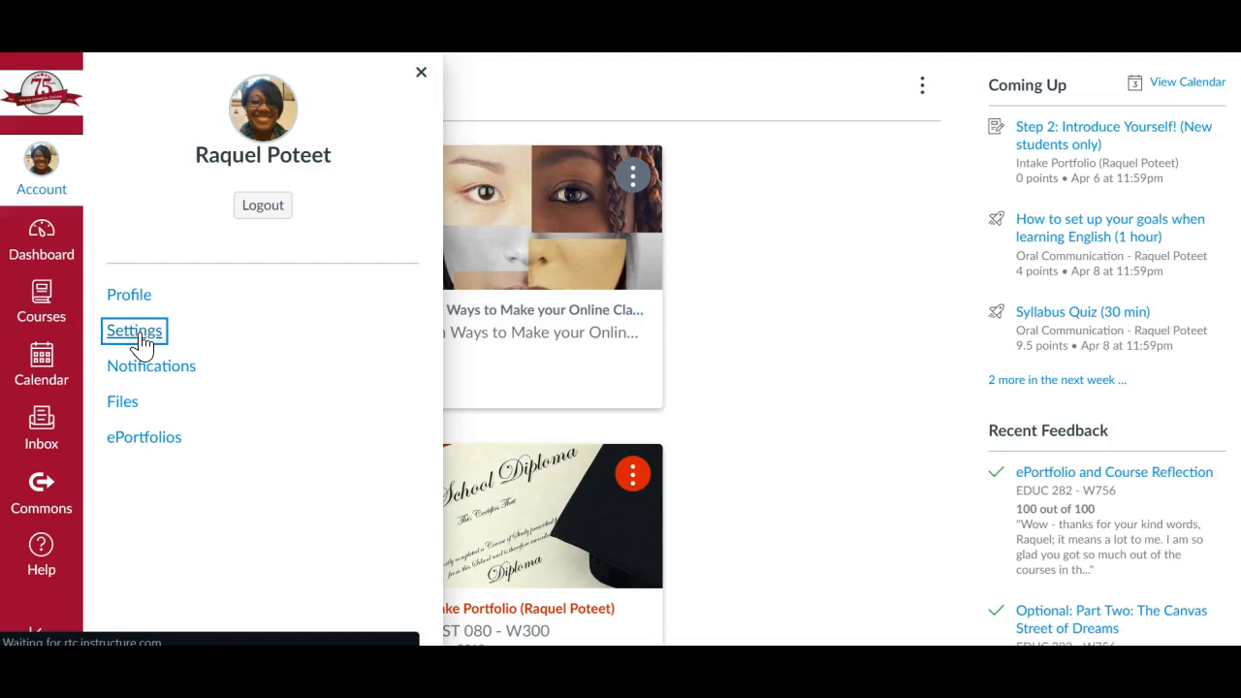
click(133, 331)
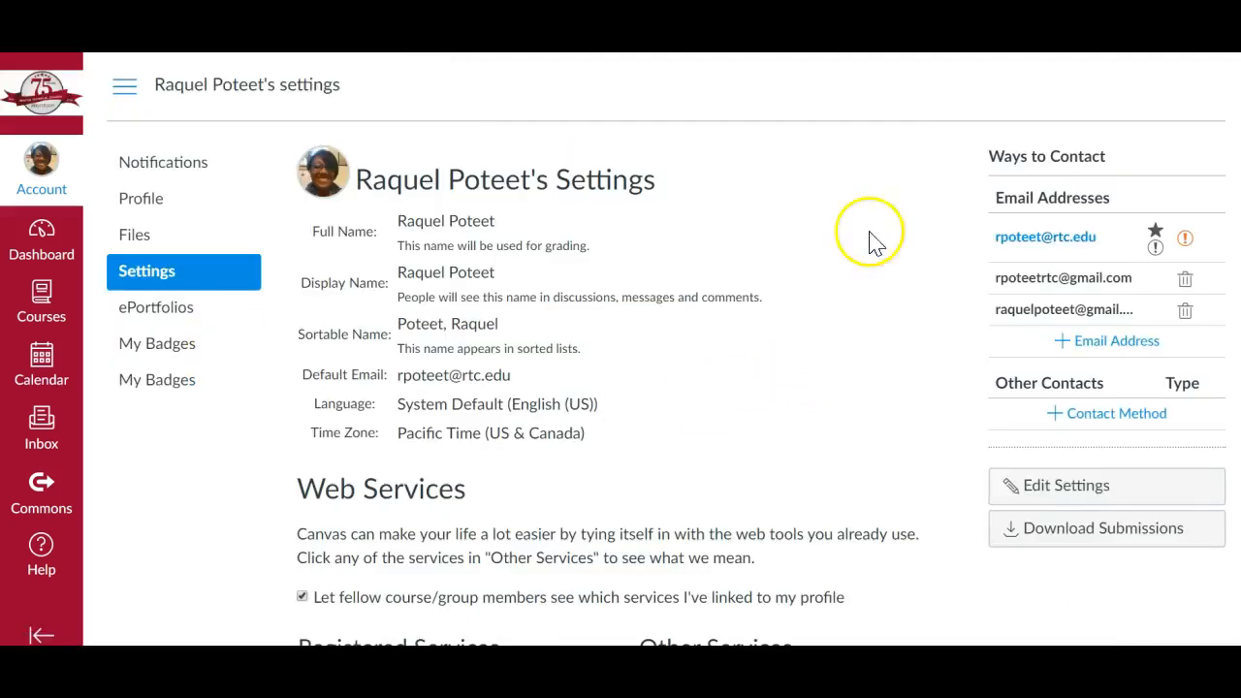
mouse_move(1062, 310)
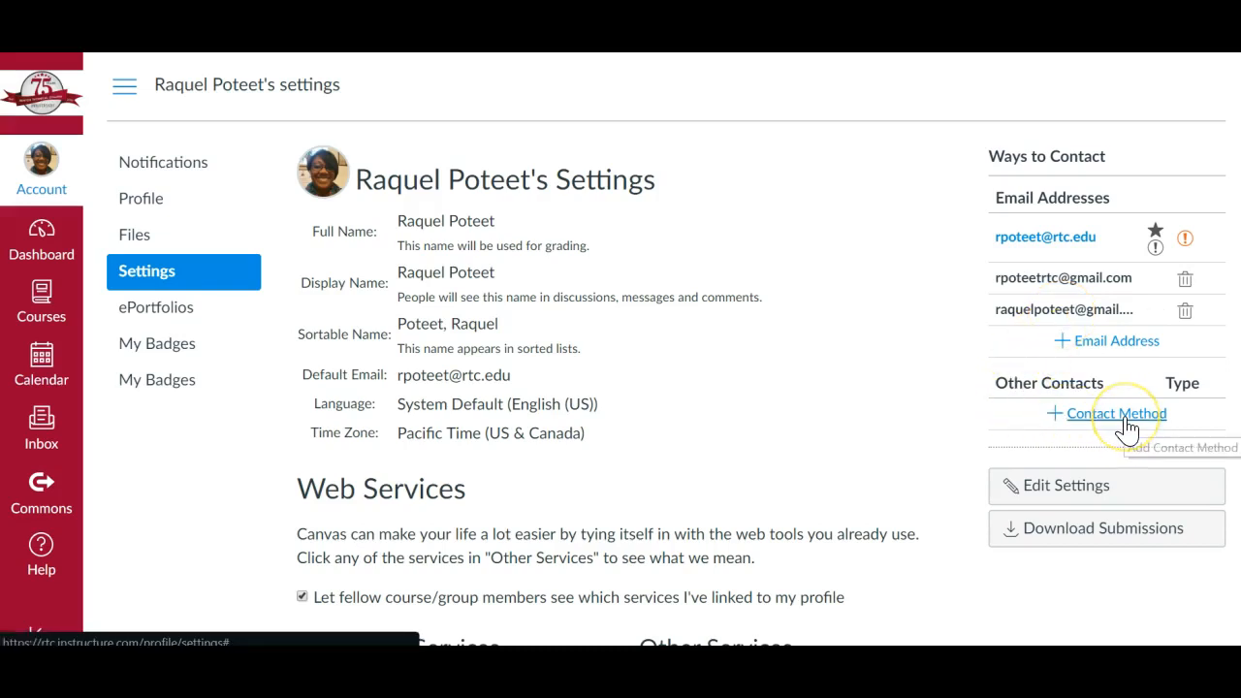
mouse_move(1087, 388)
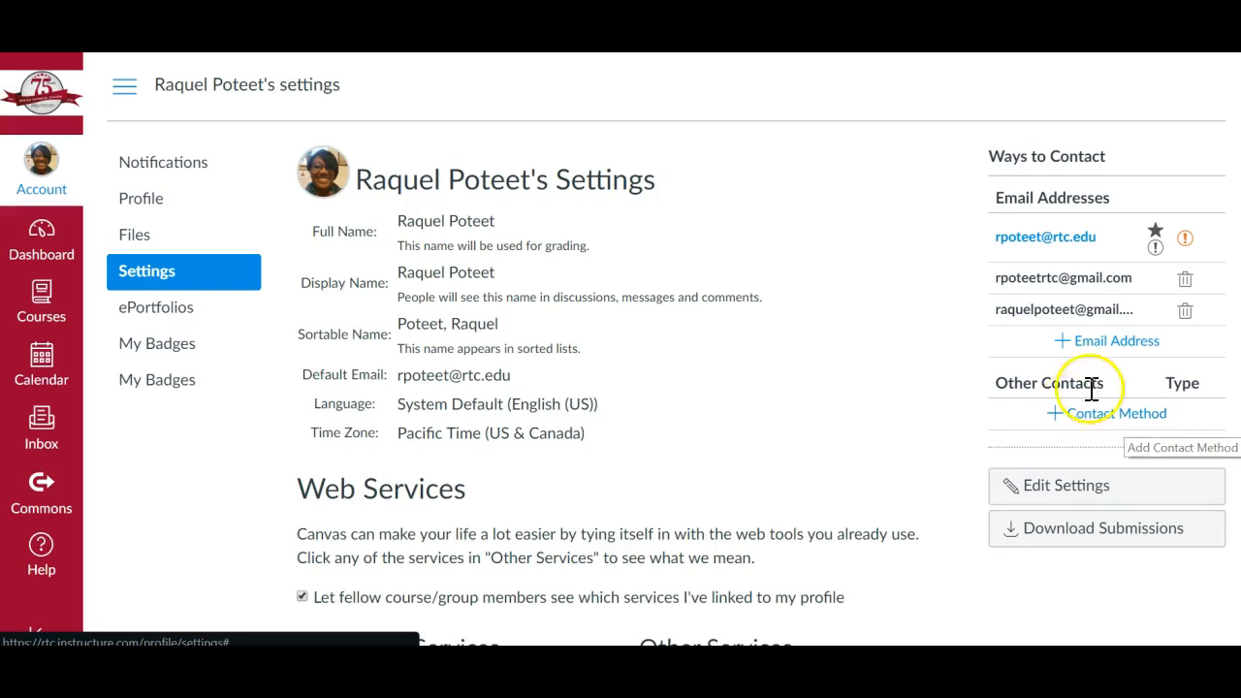
Start adding a new contact method and choose Text (SMS) registration
click(1114, 413)
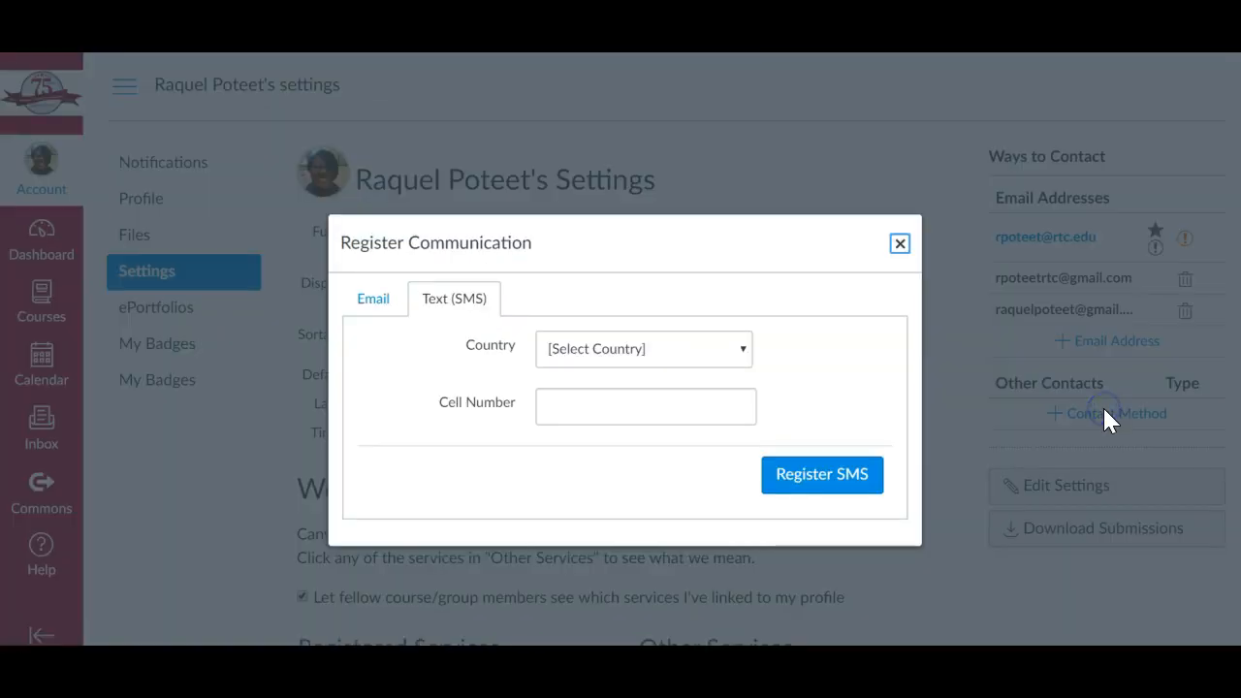
click(373, 298)
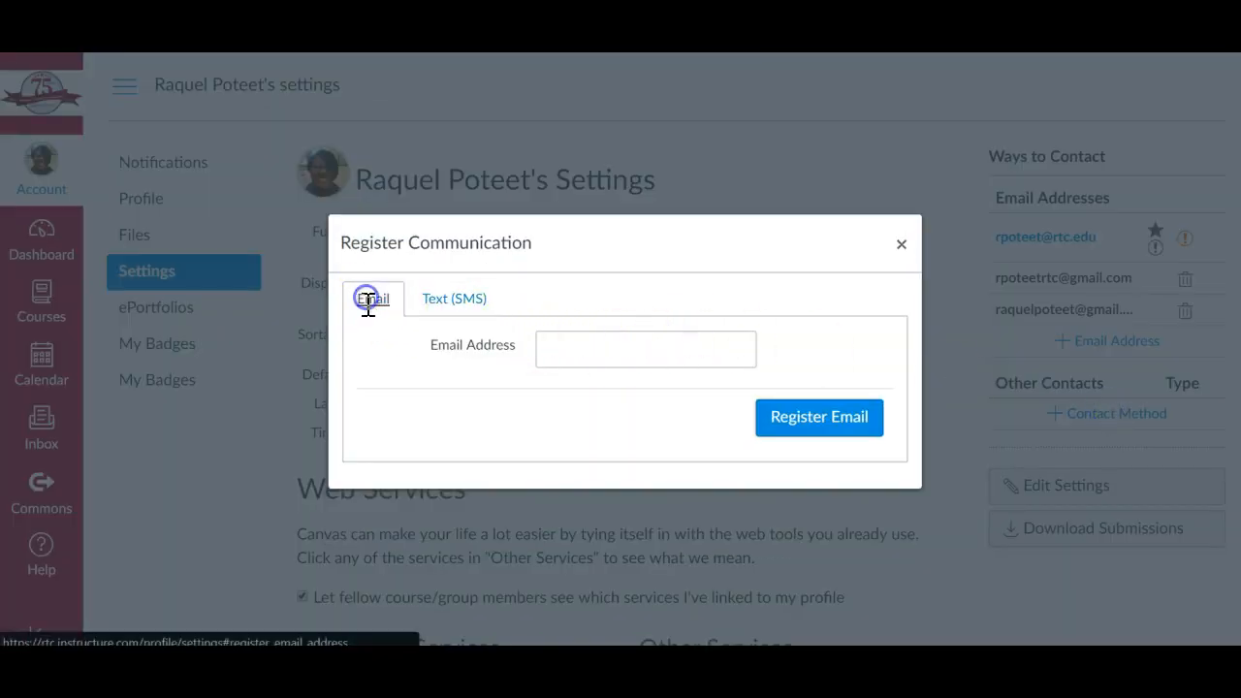
click(453, 299)
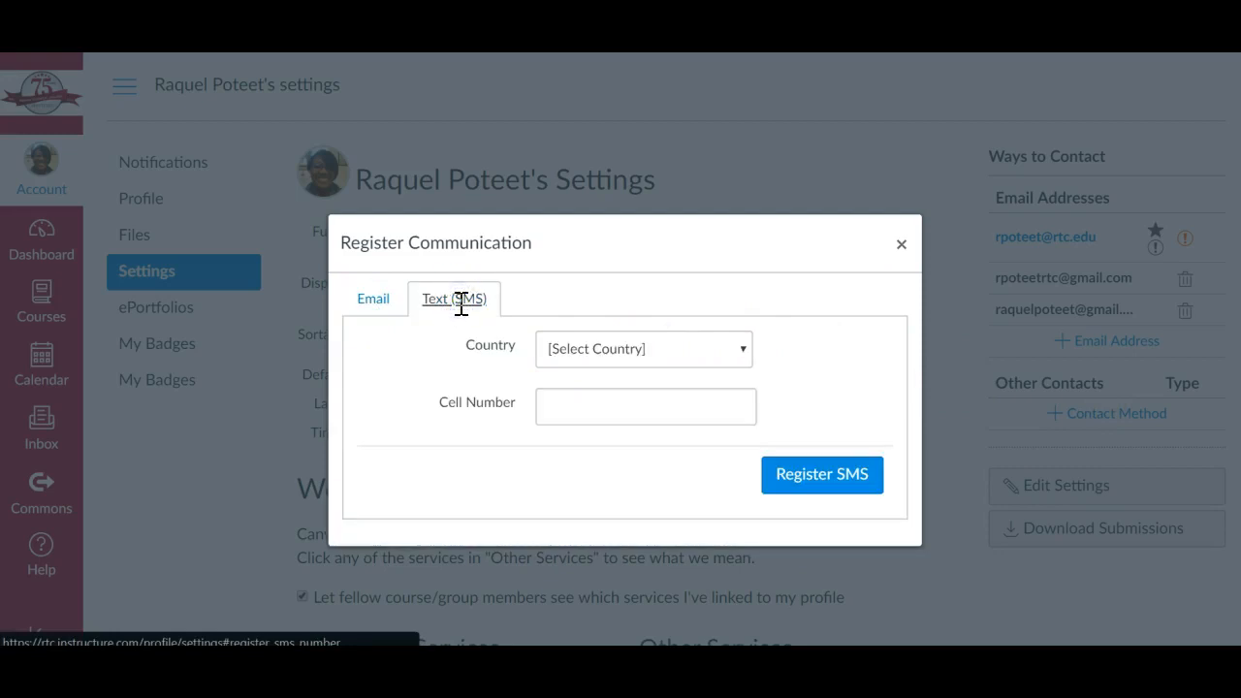
mouse_move(744, 363)
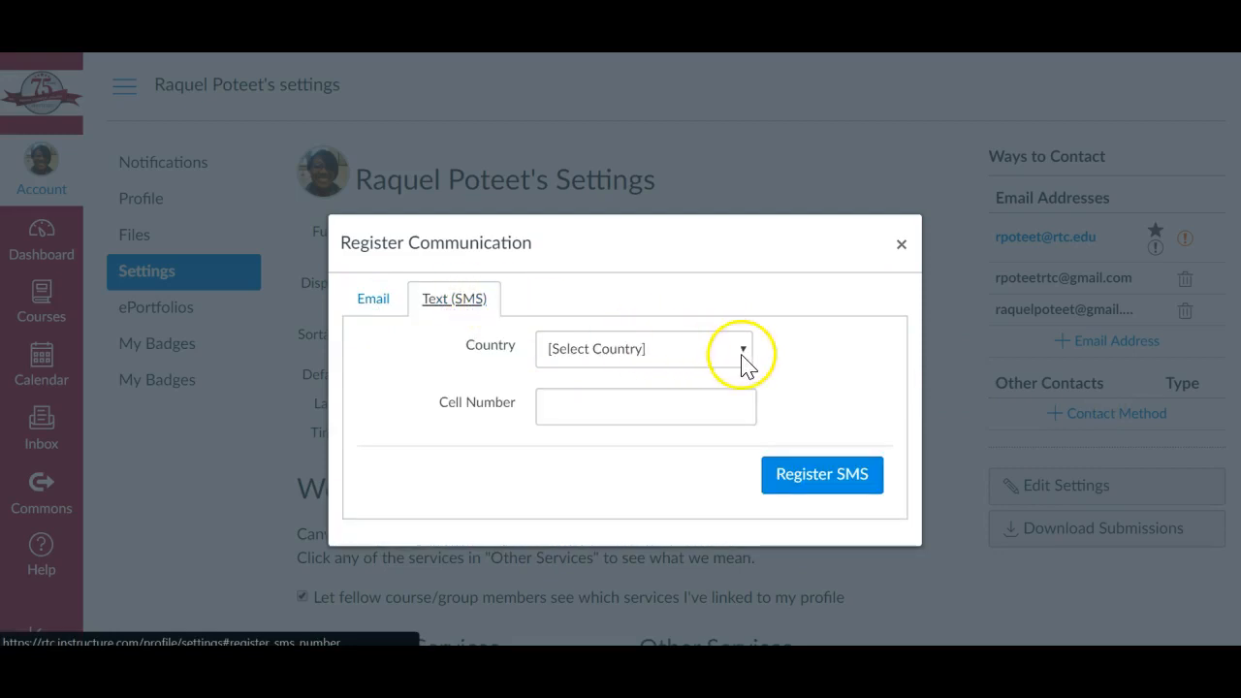
mouse_move(742, 364)
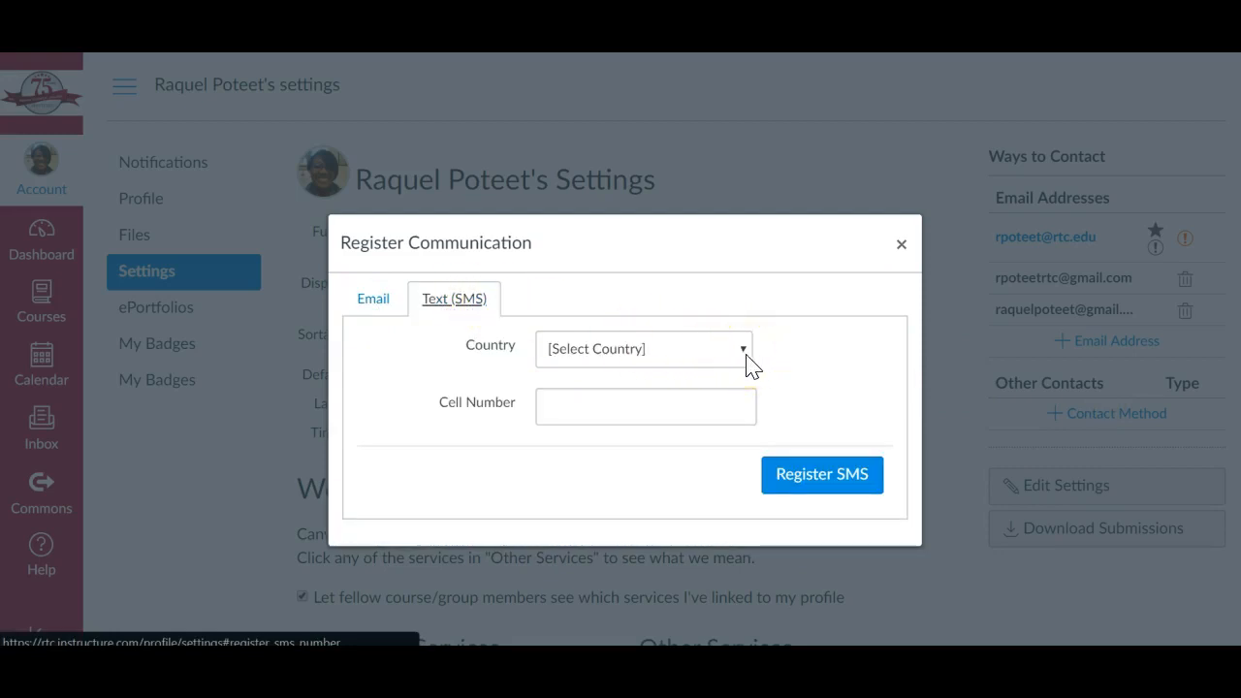
Choose United States (+1) as the country for the SMS number
click(643, 348)
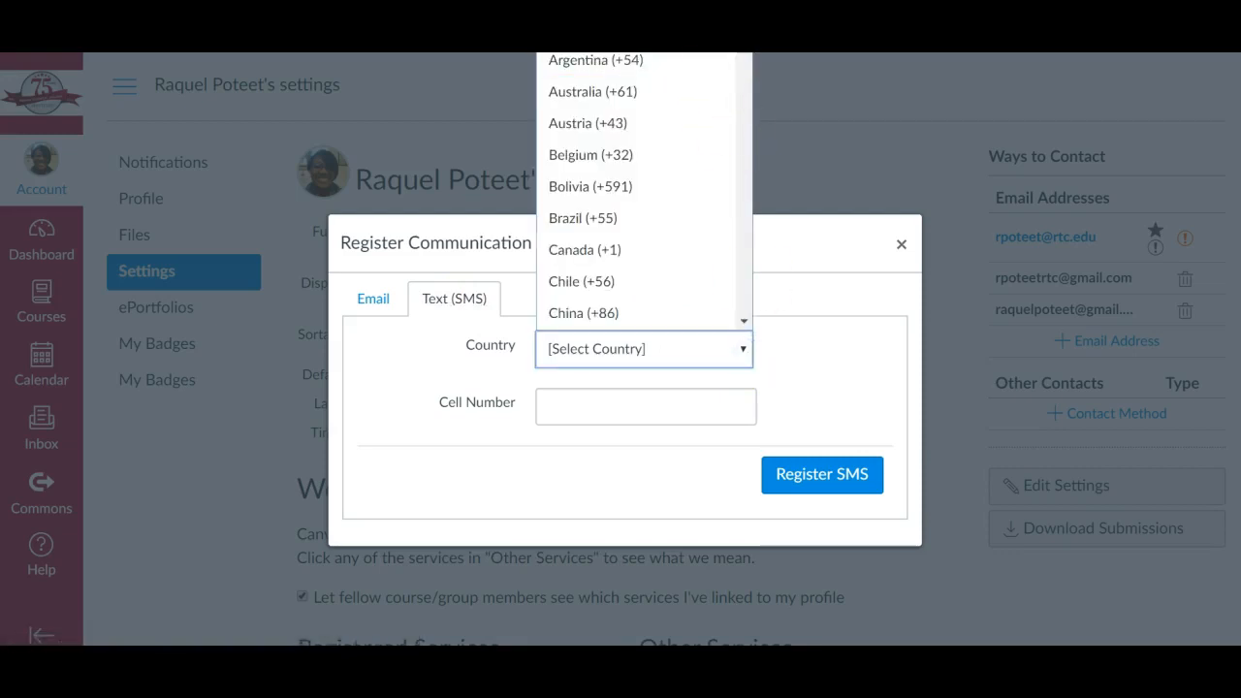
scroll(down, 3)
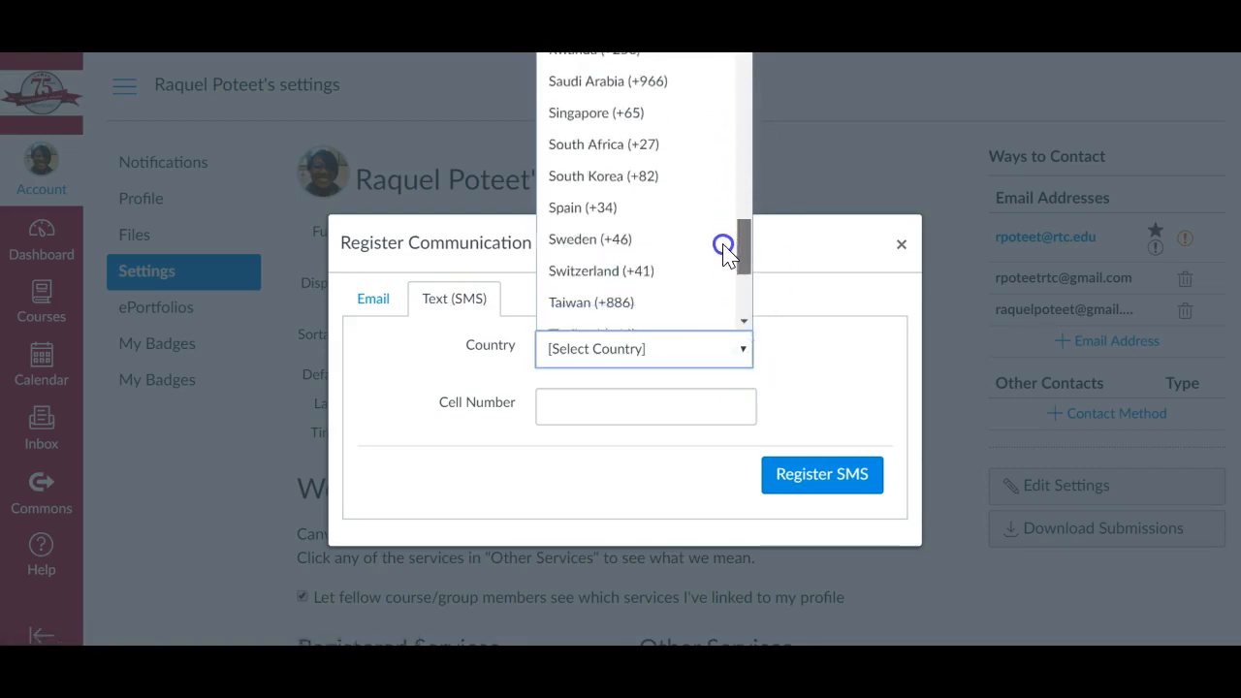
scroll(down, 3)
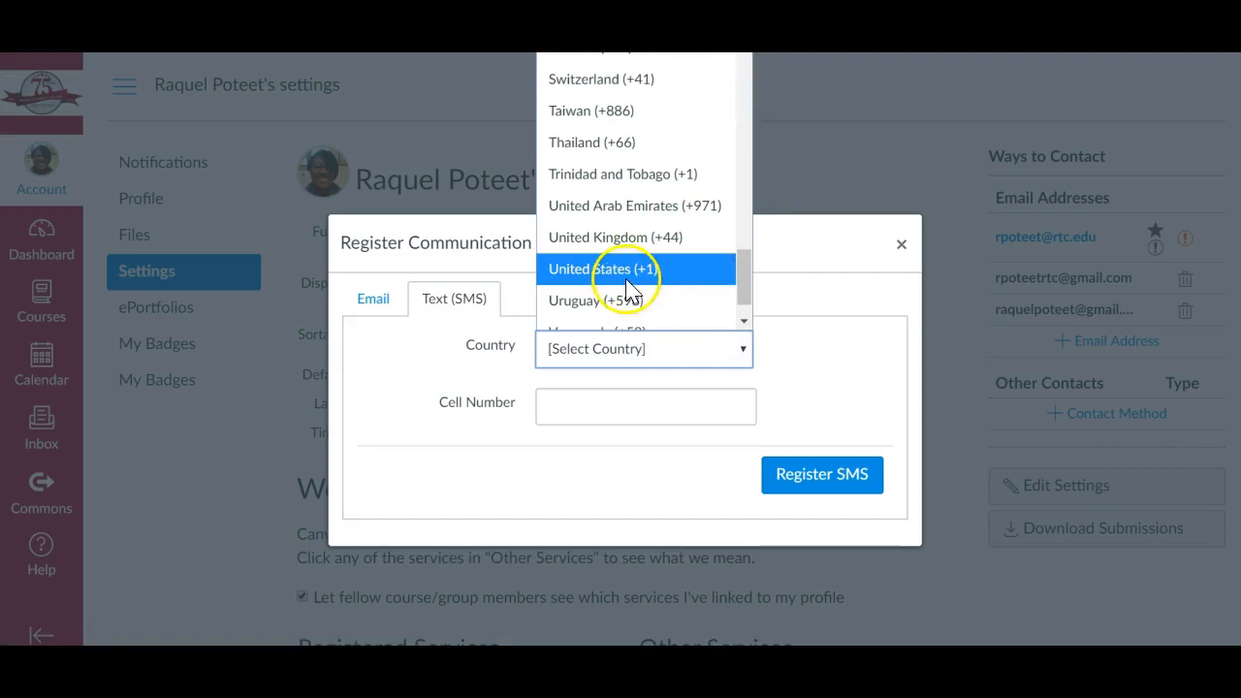
click(602, 269)
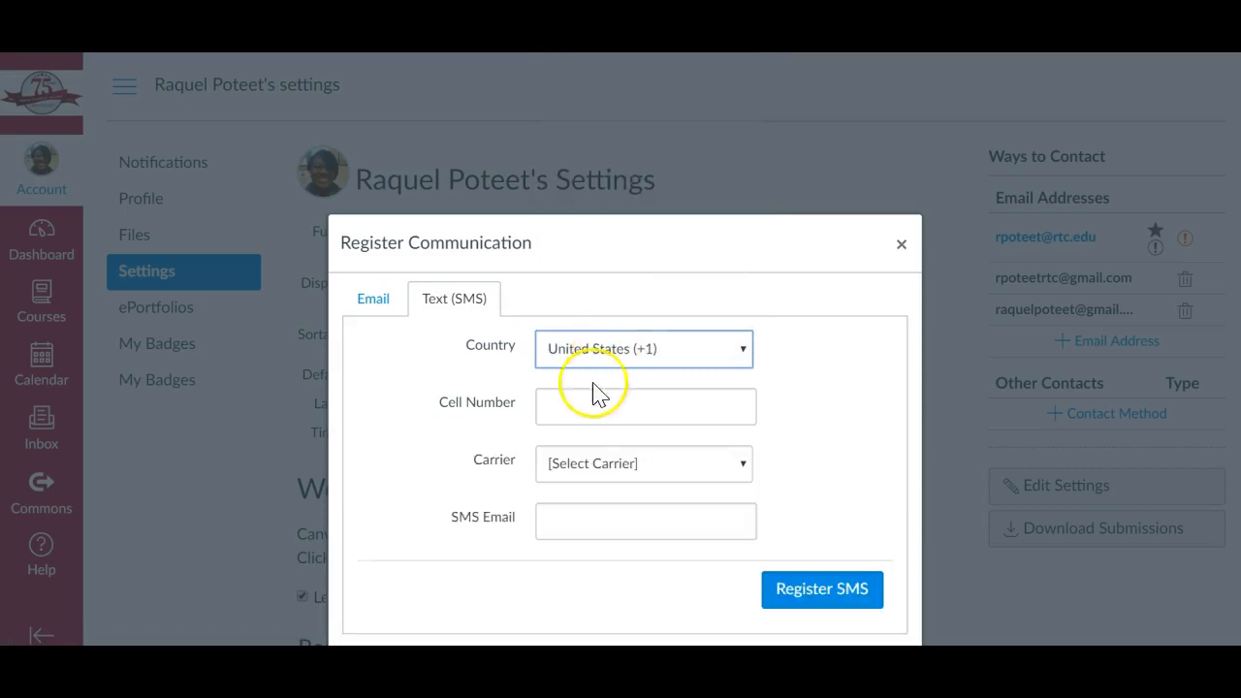
Enter cell number 2532 1234 and select Verizon as the carrier, auto-filling the SMS email
click(645, 406)
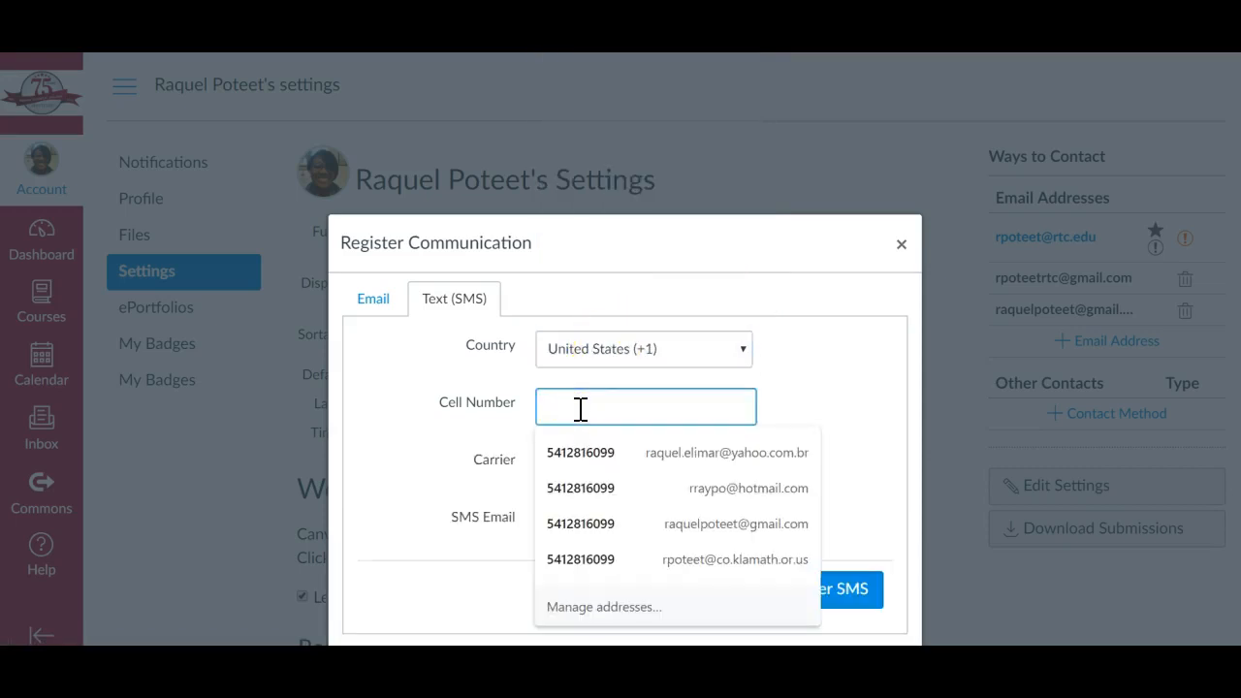
text(253)
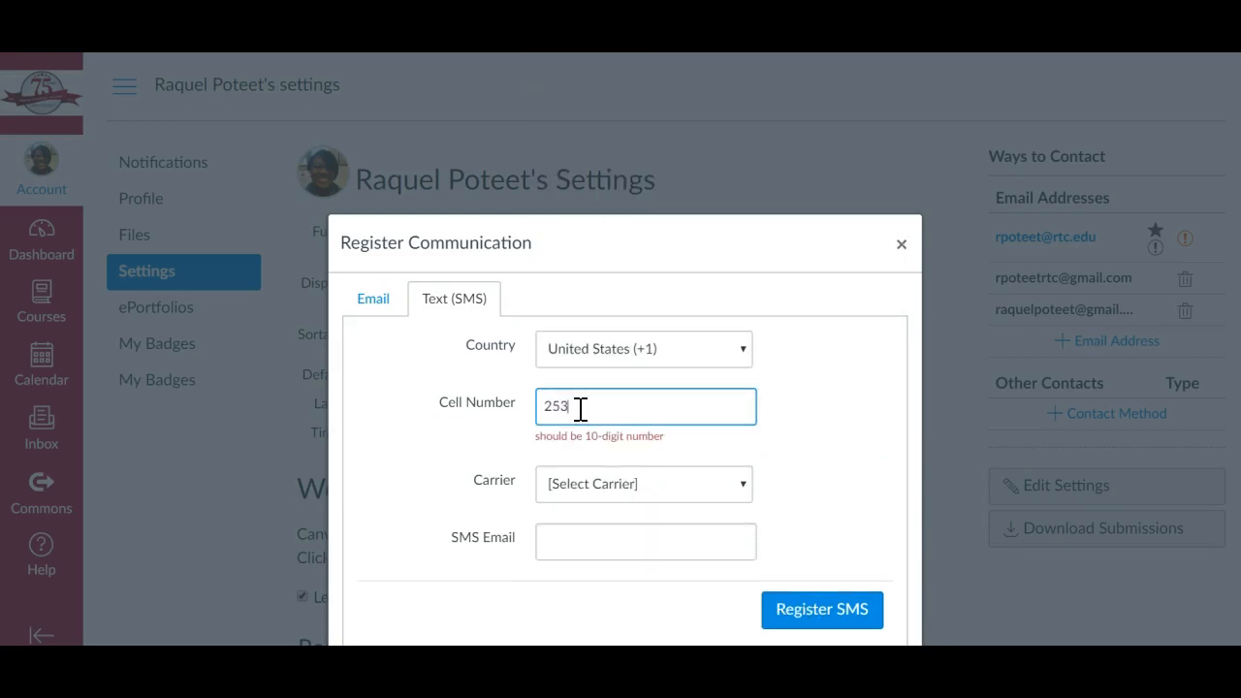
text(2)
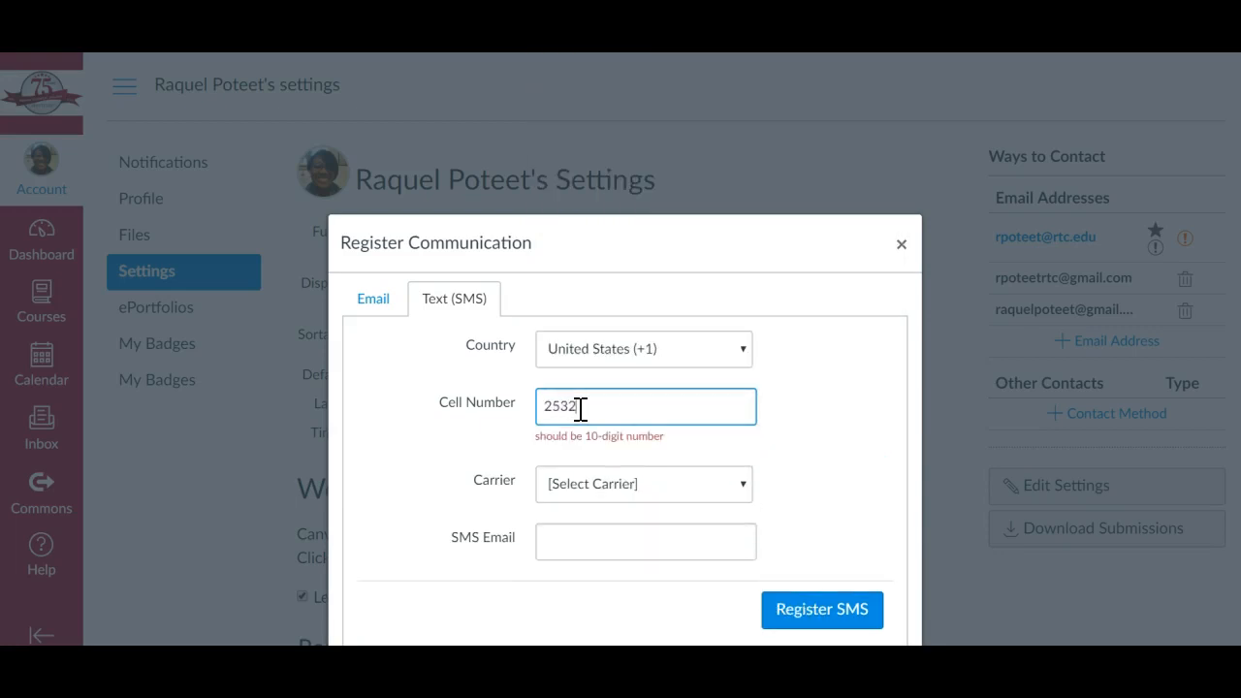
text(1234)
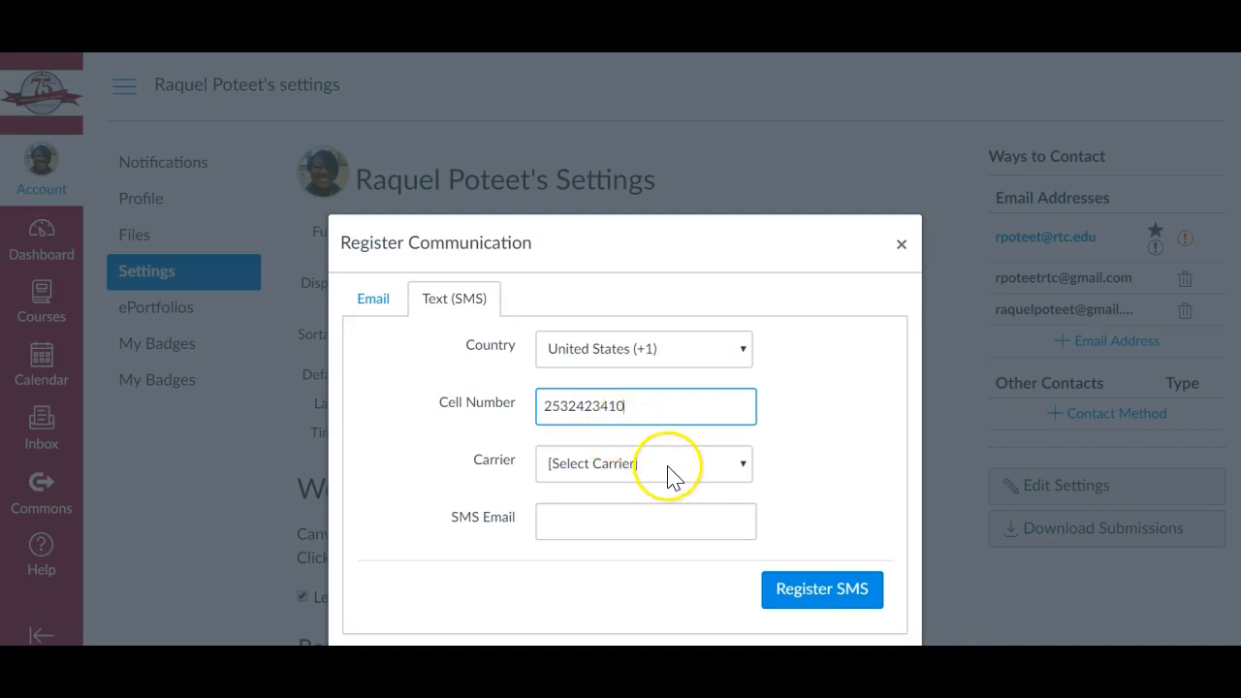
click(644, 463)
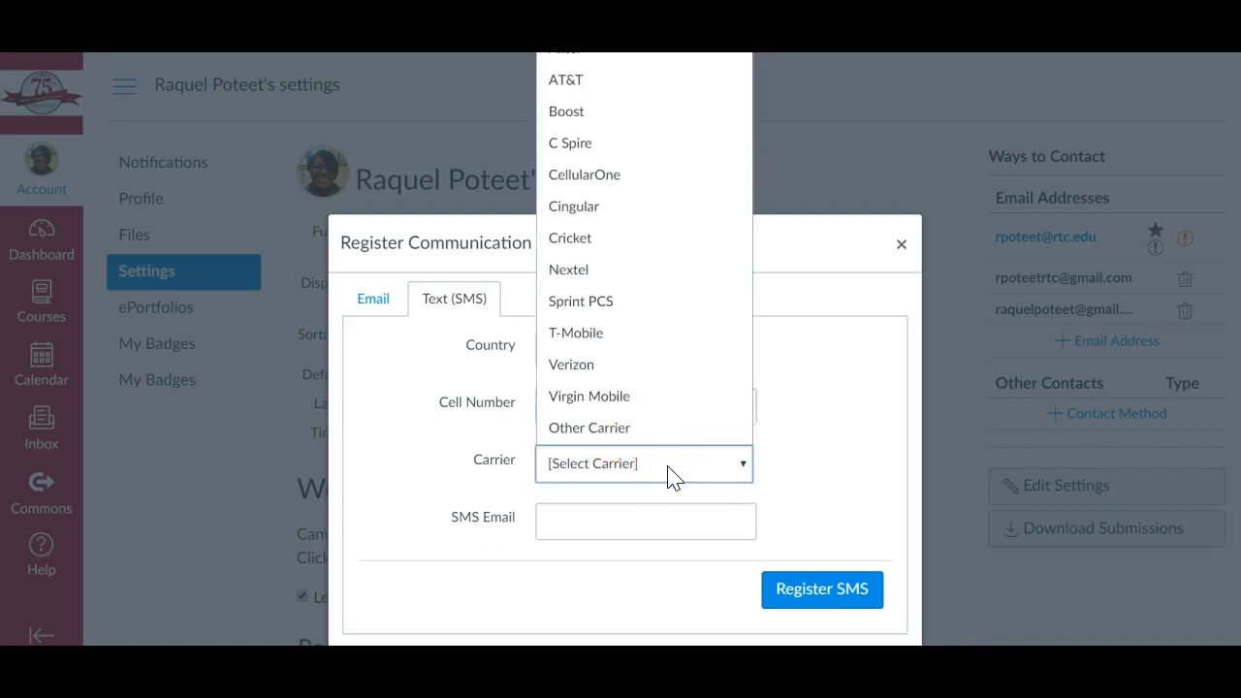
mouse_move(618, 365)
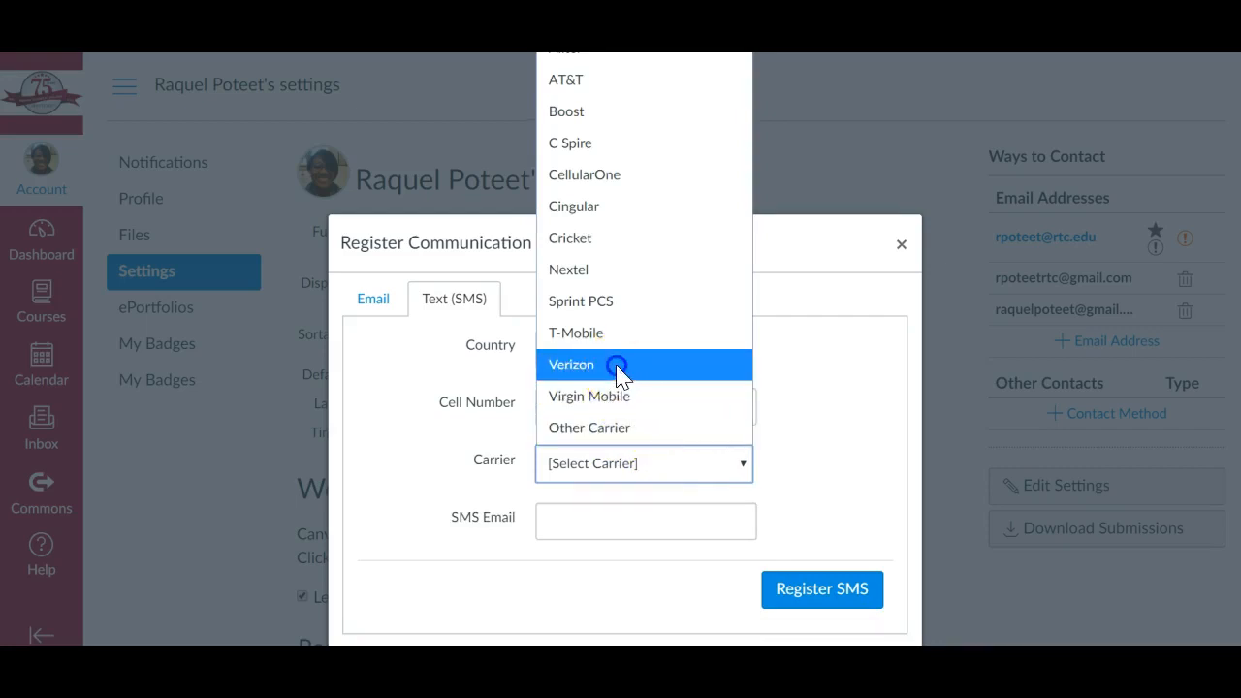
click(571, 365)
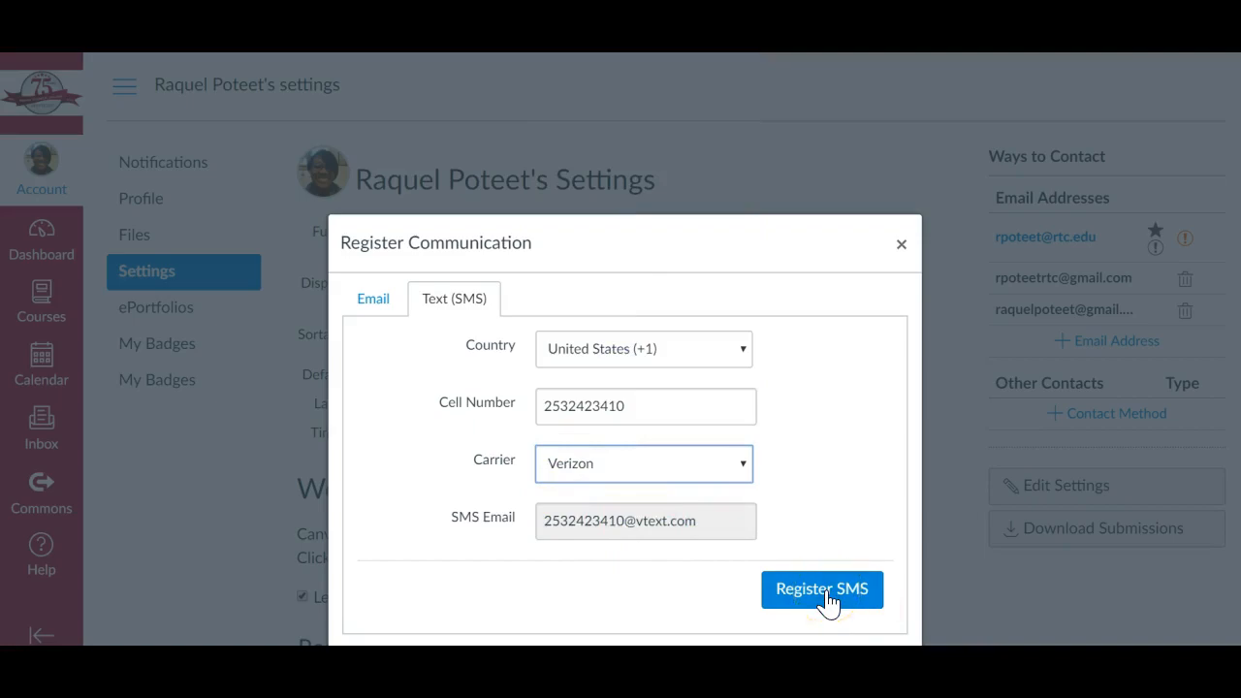
Register the SMS number and place the cursor in the confirmation code box
click(821, 590)
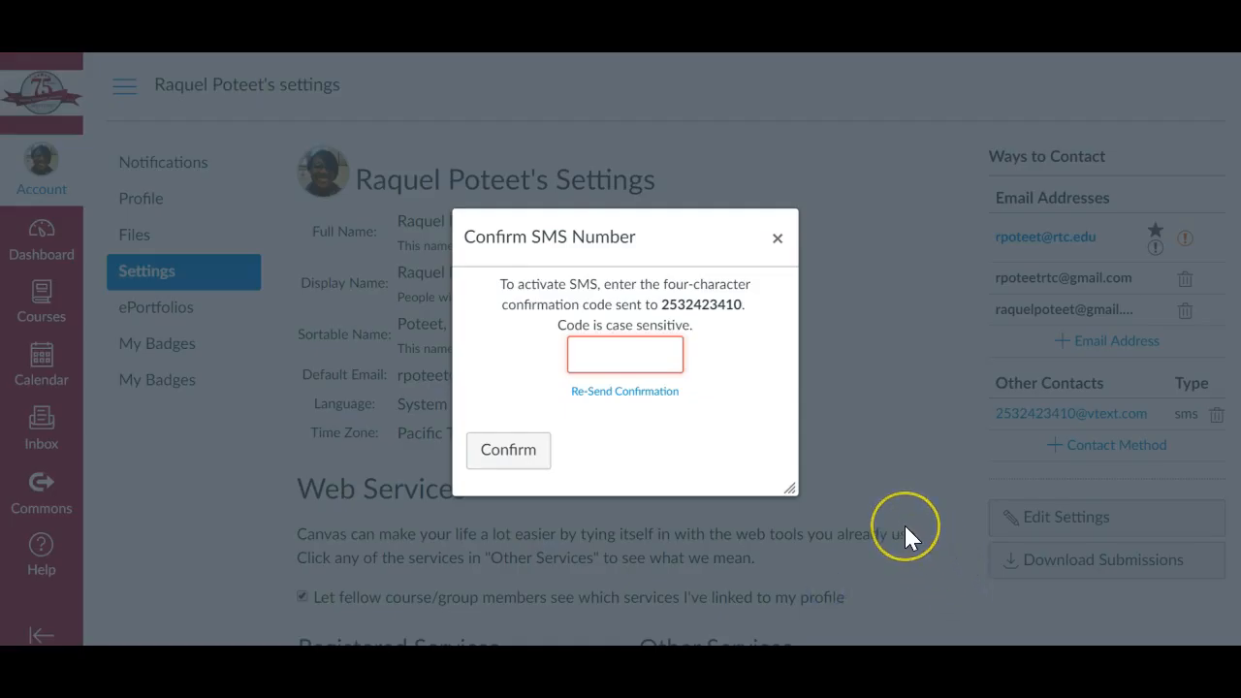
mouse_move(790, 222)
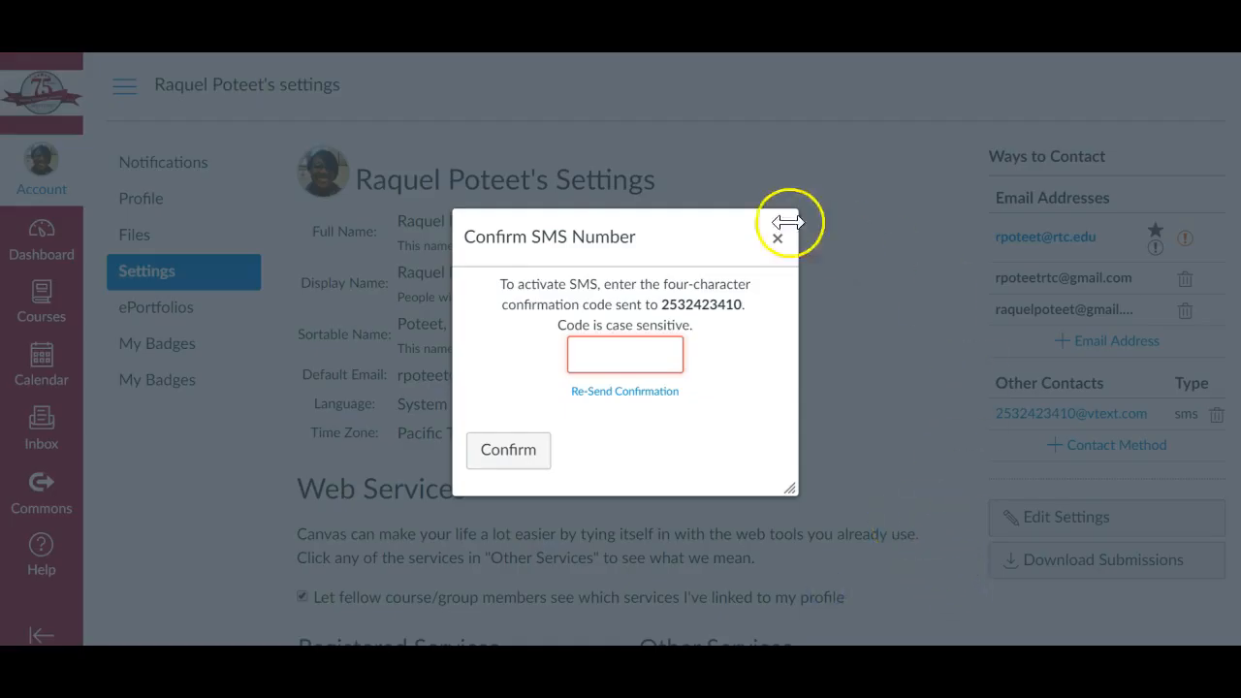
click(508, 450)
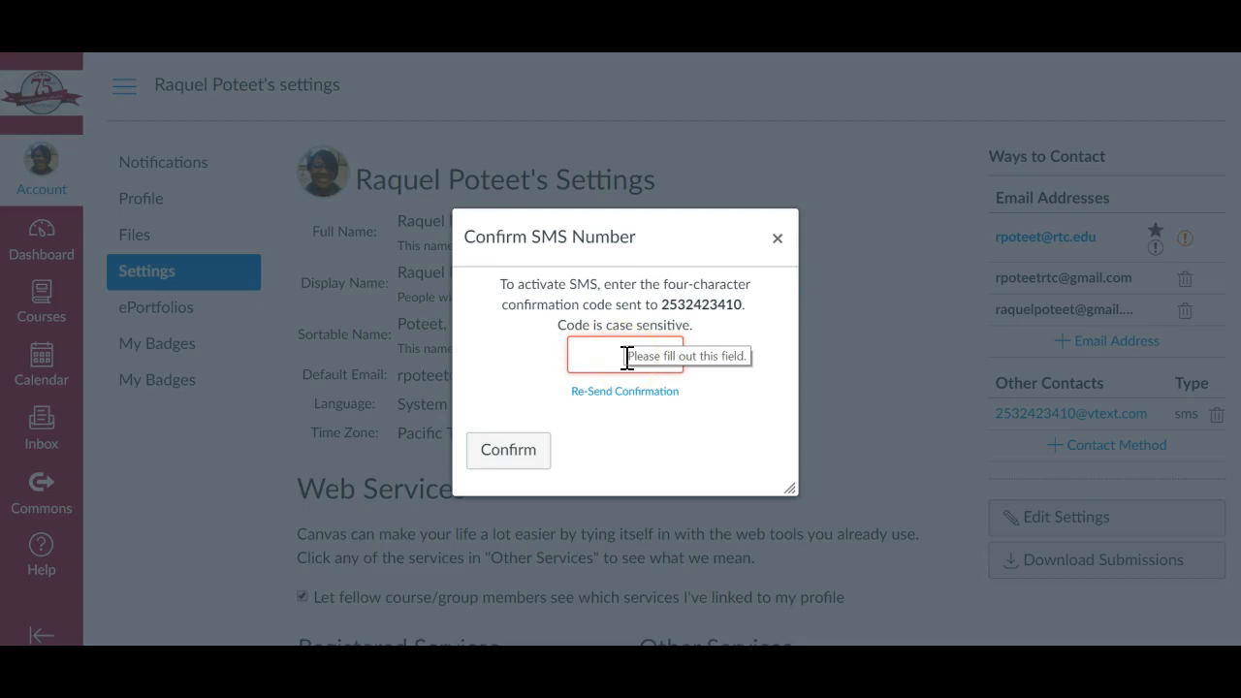
click(625, 355)
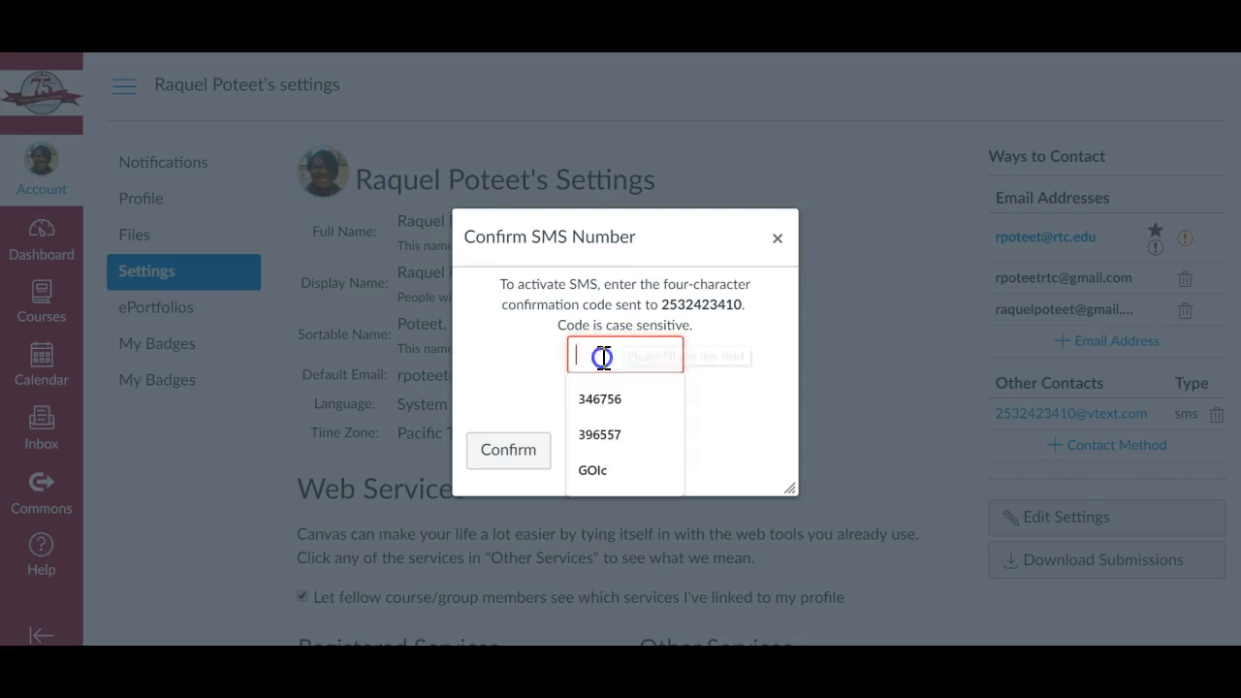